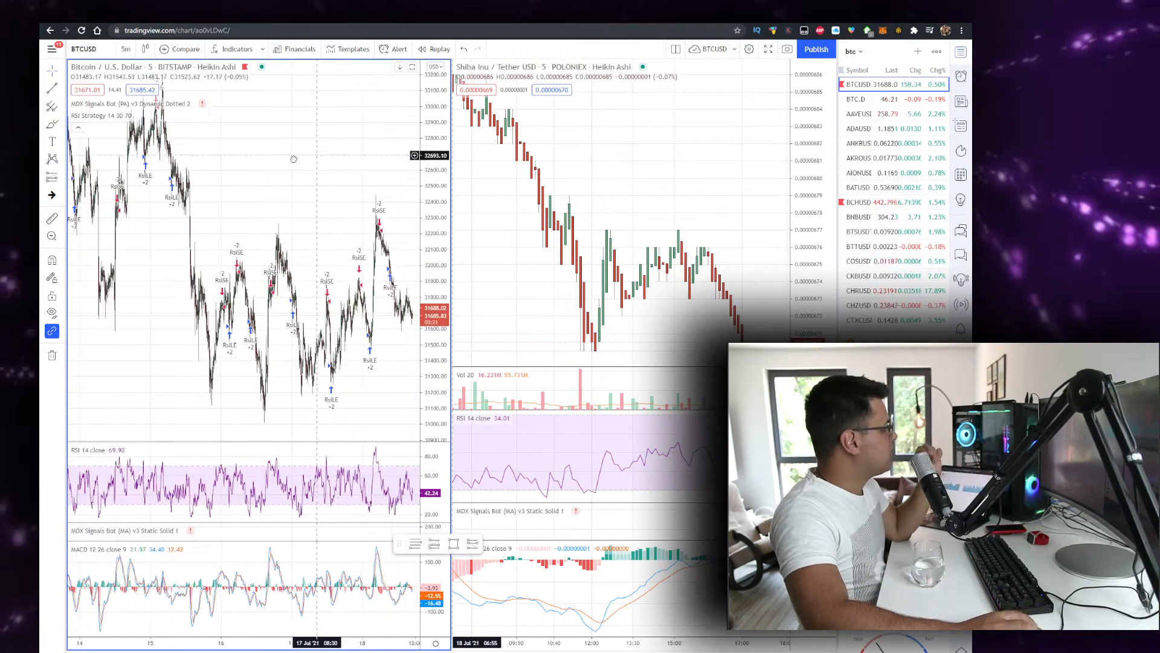
Step: Switch the BTCUSD Heikin Ashi chart to 30-minute candles, then start entering a 24-minute interval
{"action": "left_click", "coordinate": [127, 48]}
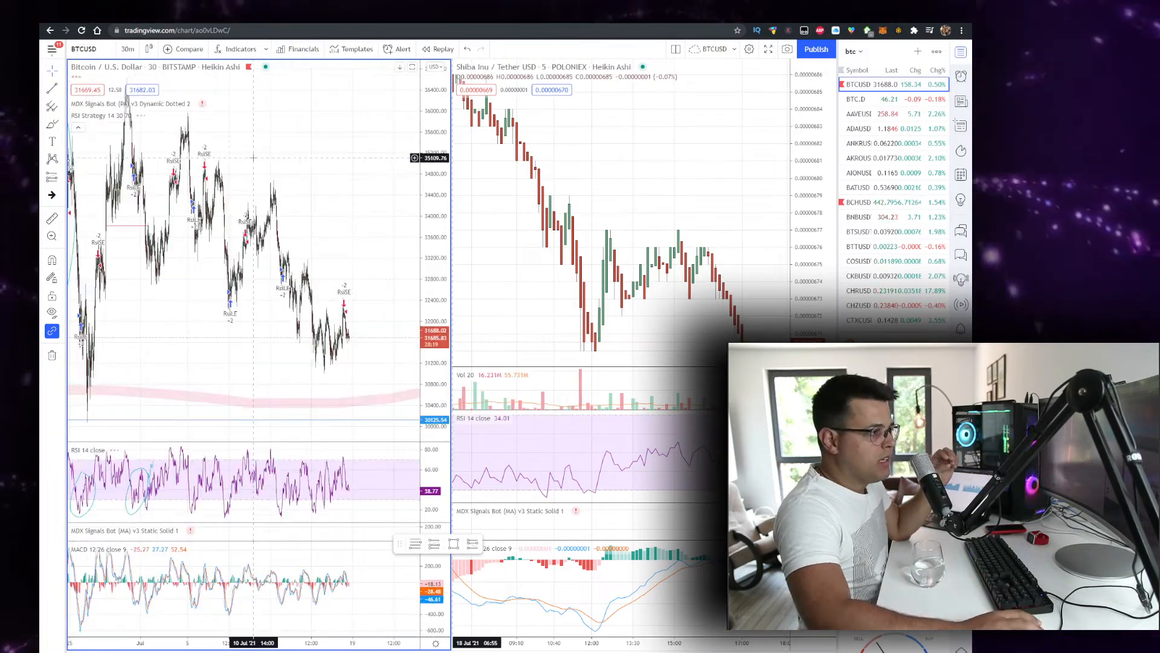
{"action": "type", "text": "24"}
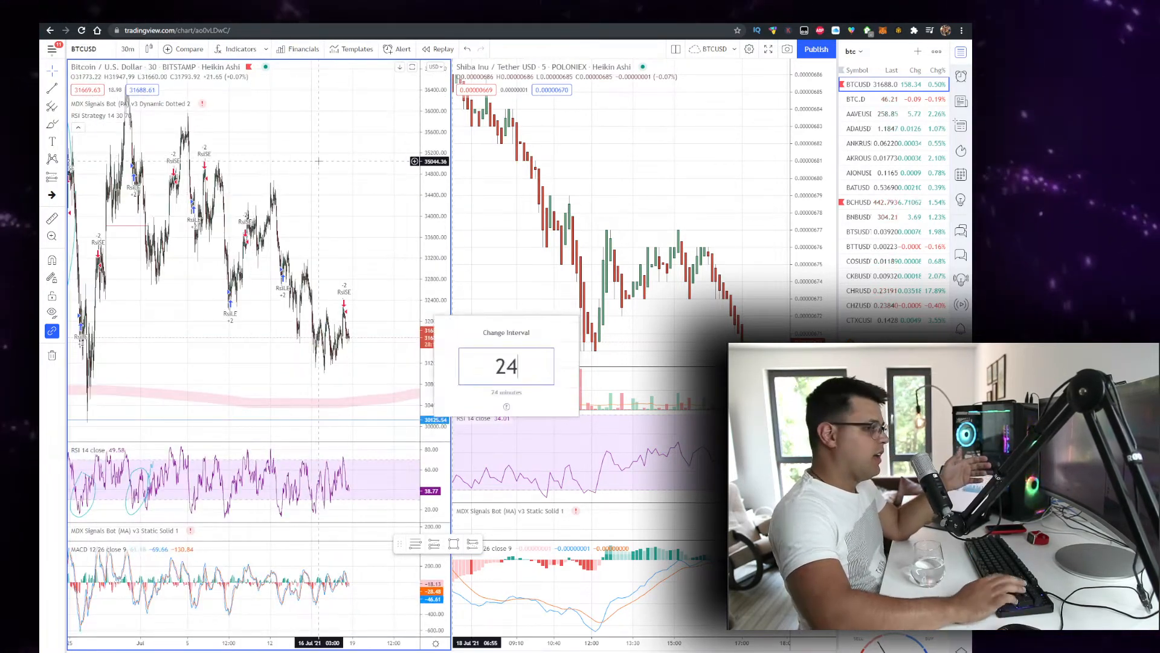